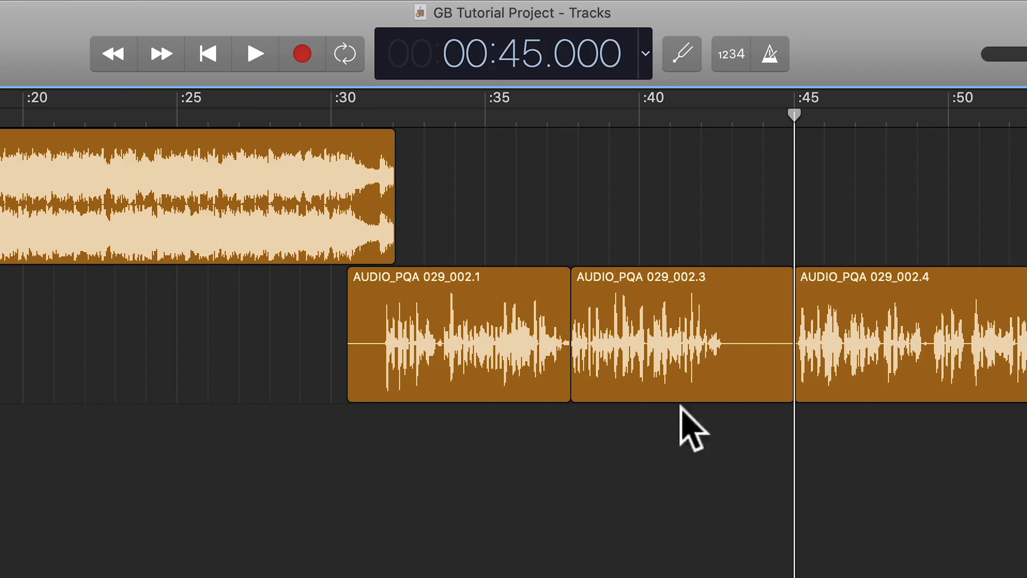
Undo the earlier splits so the Interview track holds one AUDIO_PQA 029_002 region
{"action": "left_click", "coordinate": [681, 334]}
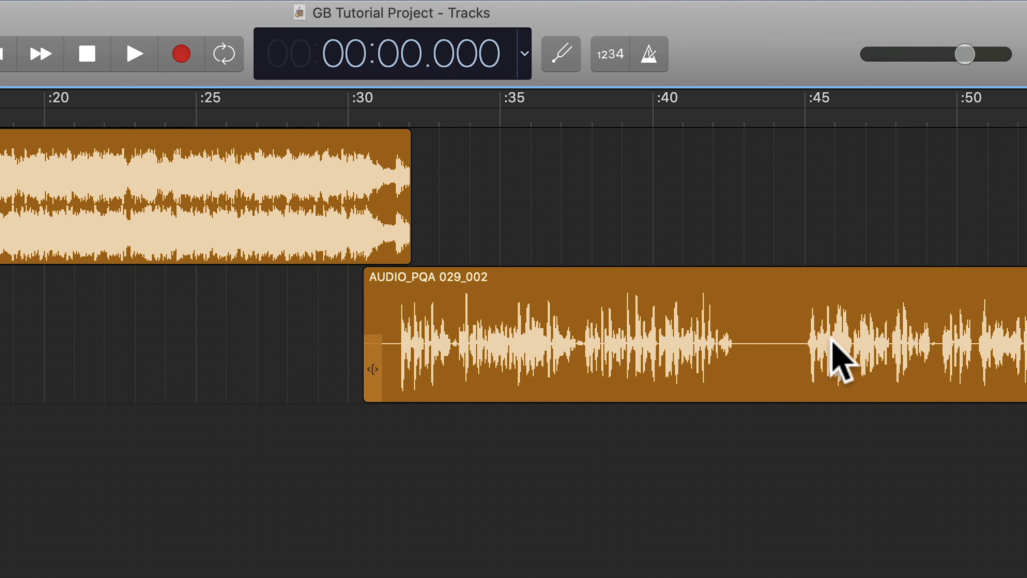
{"action": "mouse_move", "coordinate": [759, 367]}
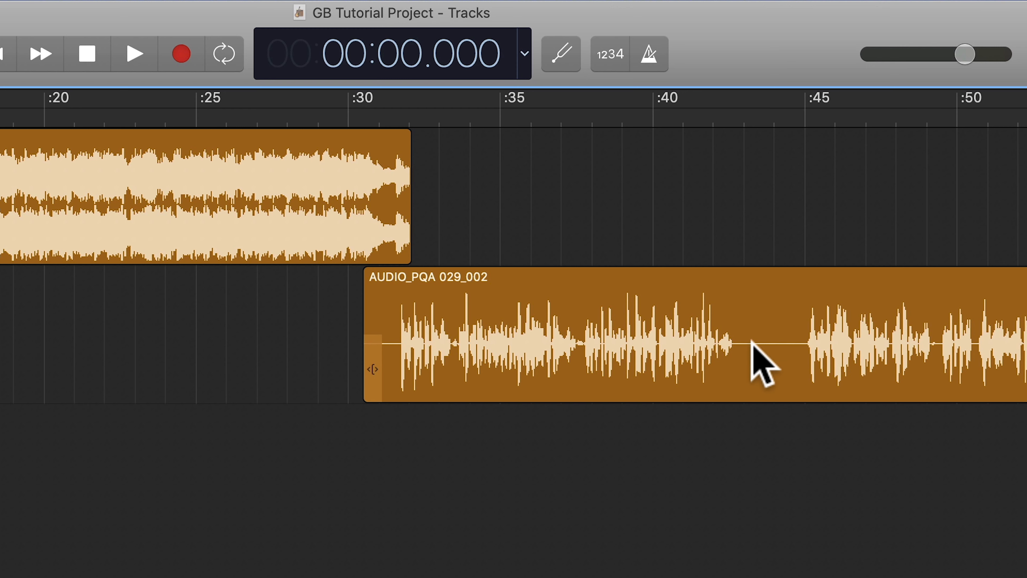
{"action": "mouse_move", "coordinate": [786, 367]}
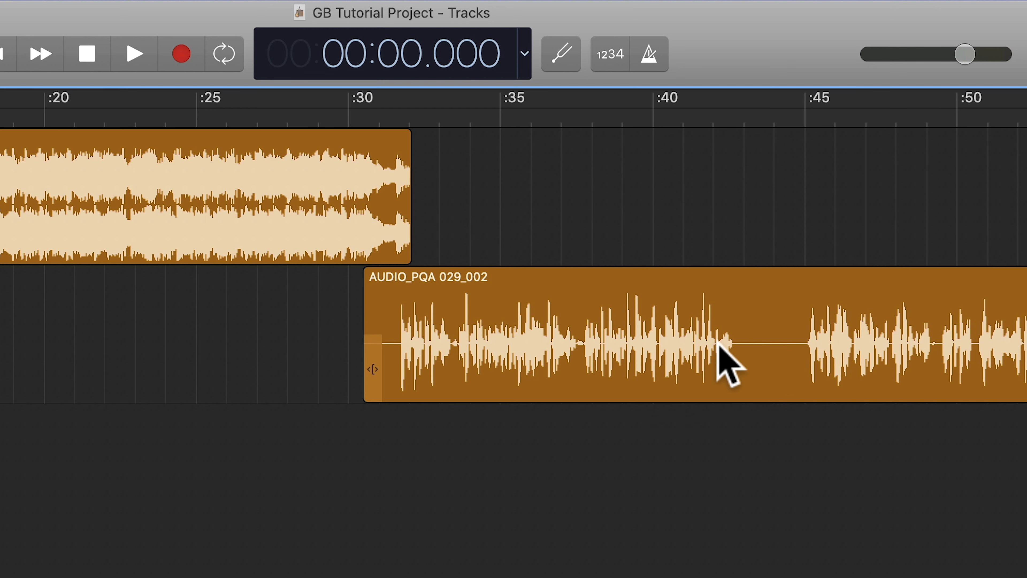
{"action": "mouse_move", "coordinate": [811, 367]}
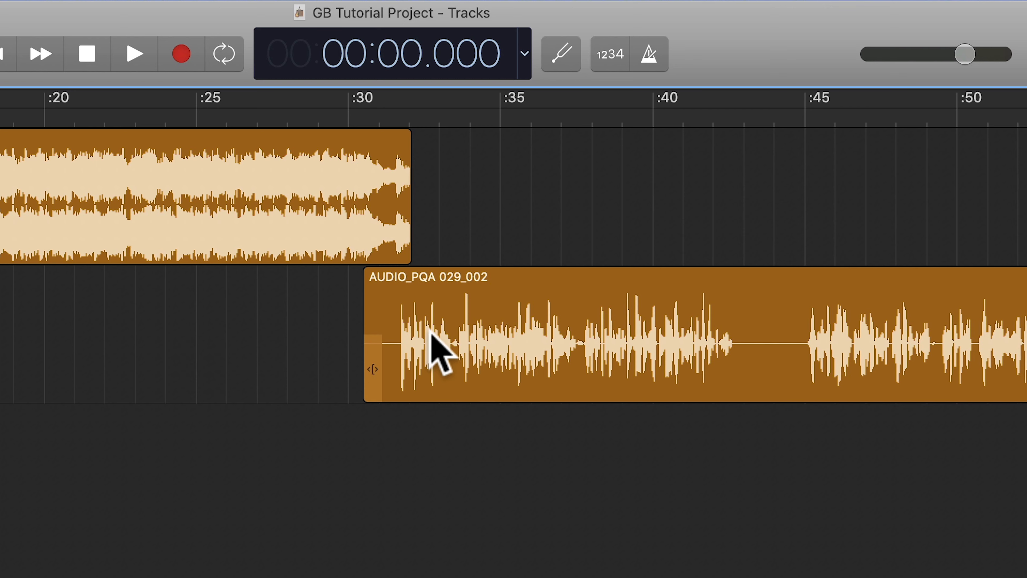
{"action": "mouse_move", "coordinate": [593, 360]}
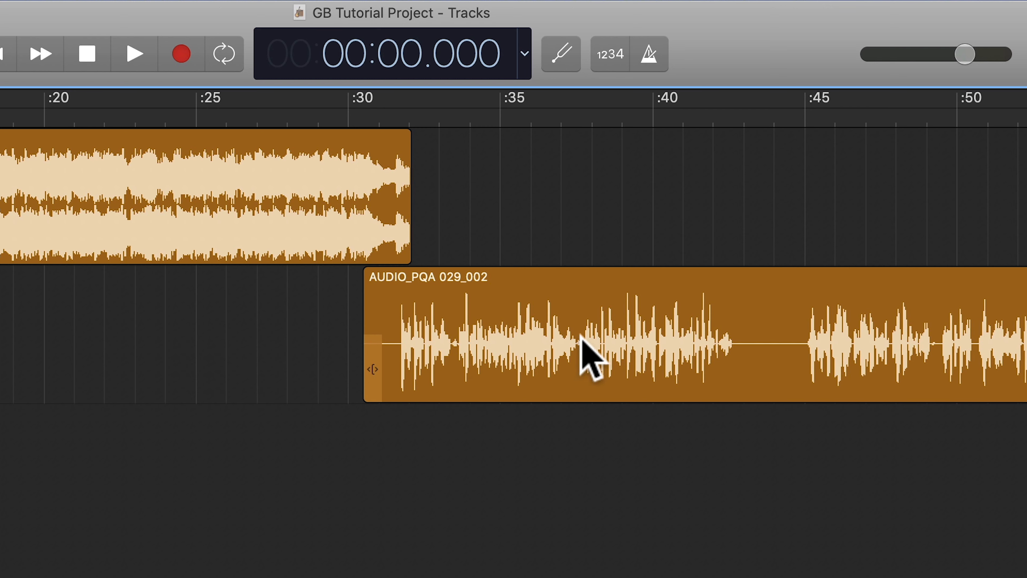
Split the selected interview region at the 44.75-second playhead position via Split at Playhead
{"action": "left_click", "coordinate": [583, 353]}
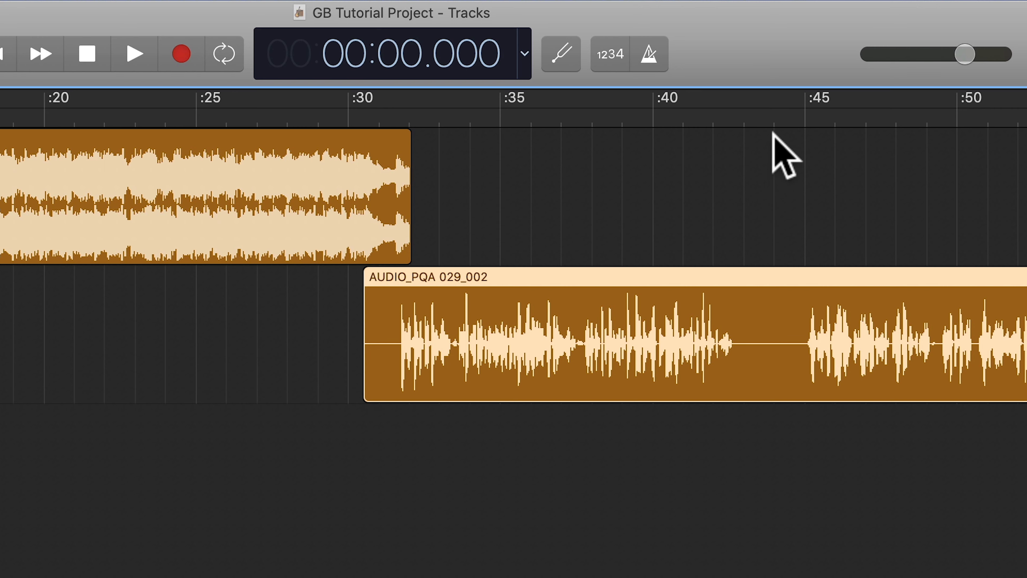
{"action": "left_click", "coordinate": [781, 99]}
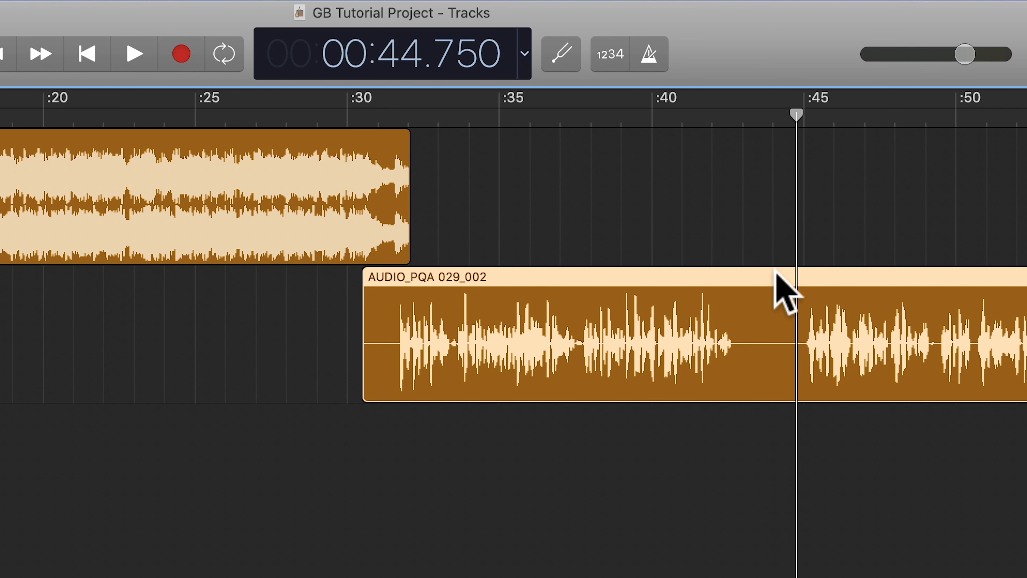
{"action": "right_click", "coordinate": [783, 288]}
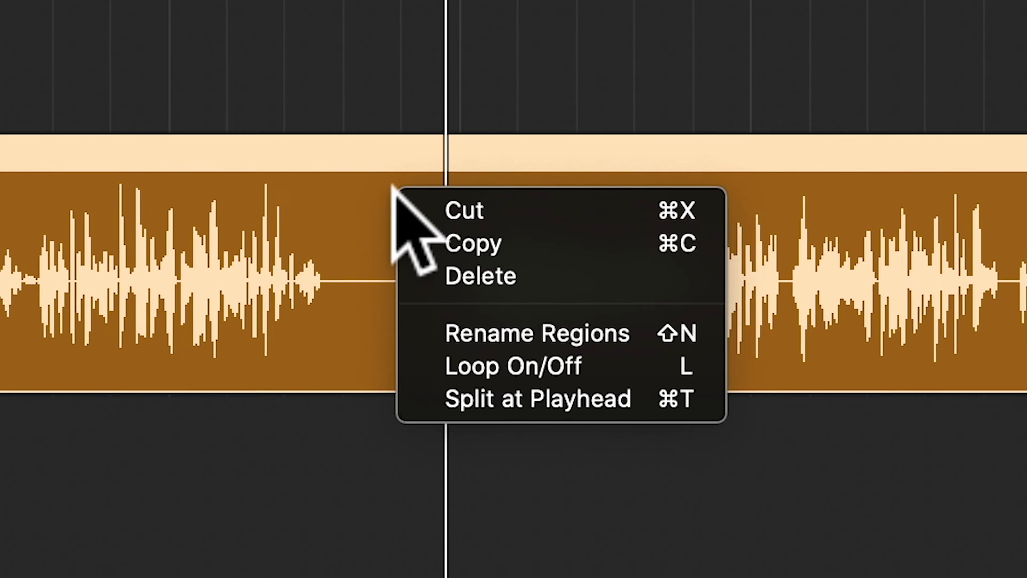
{"action": "mouse_move", "coordinate": [504, 398]}
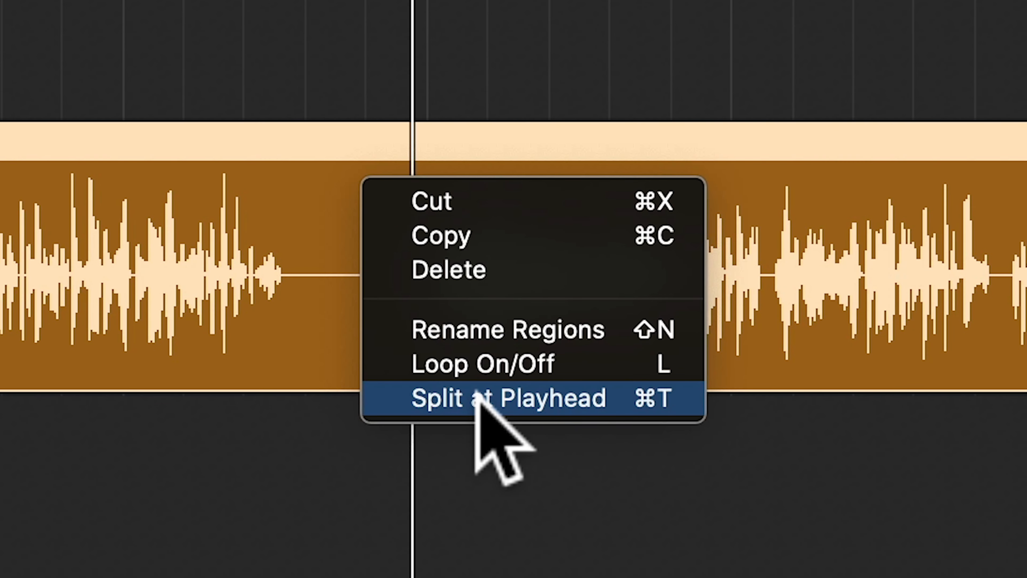
{"action": "left_click", "coordinate": [508, 397]}
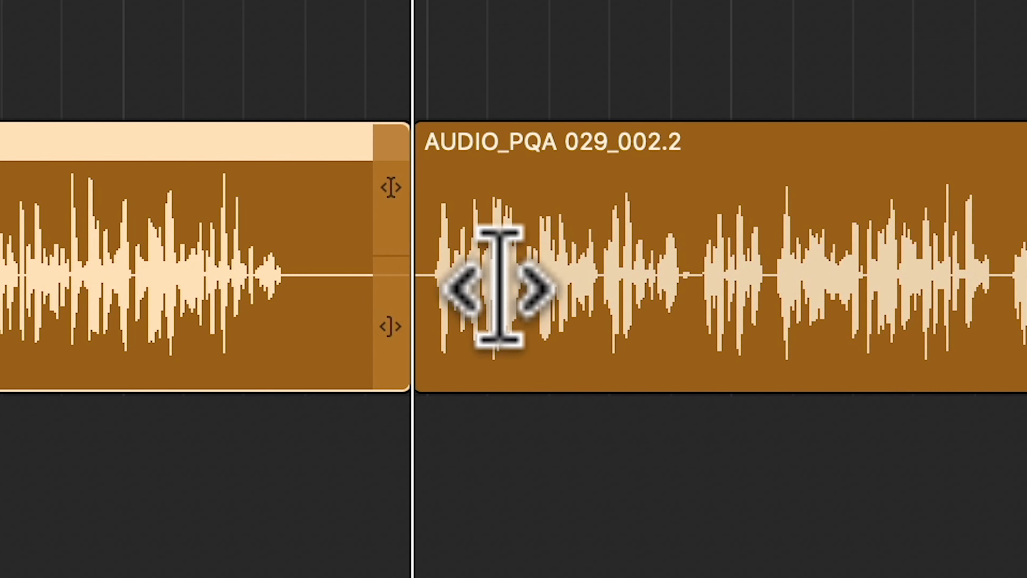
{"action": "mouse_move", "coordinate": [282, 46]}
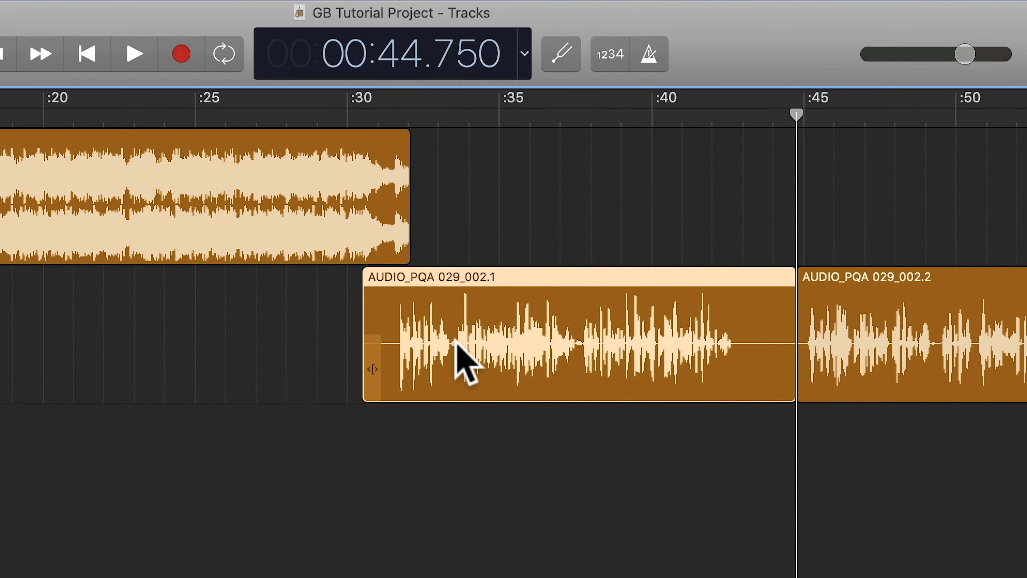
{"action": "left_click", "coordinate": [224, 12]}
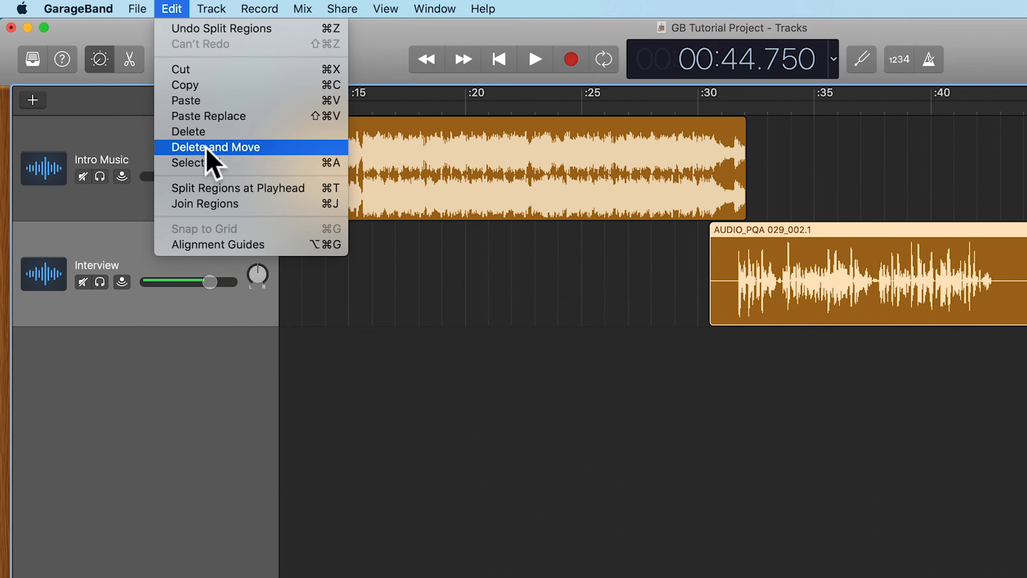
{"action": "left_click", "coordinate": [216, 146]}
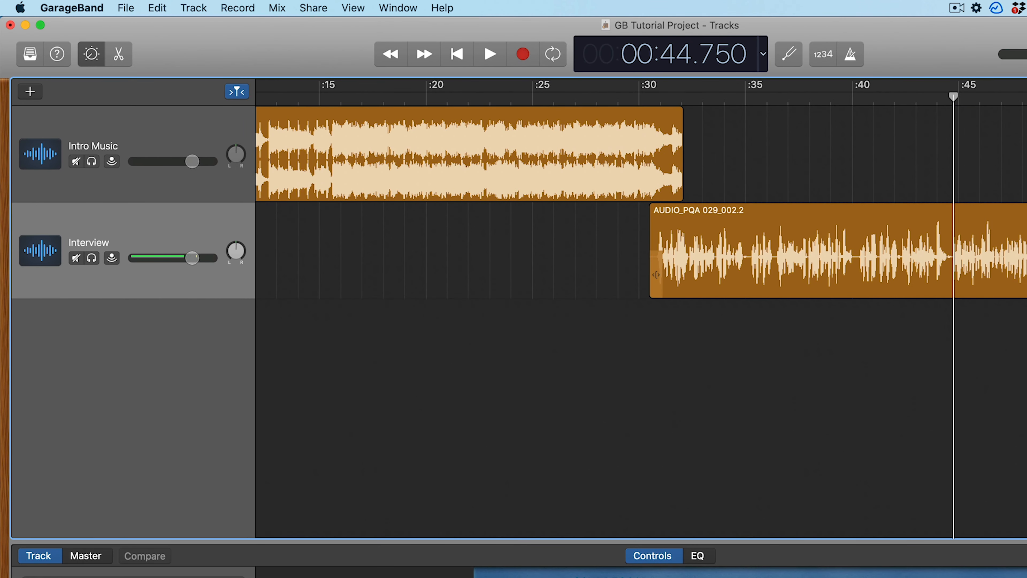
{"action": "mouse_move", "coordinate": [714, 240]}
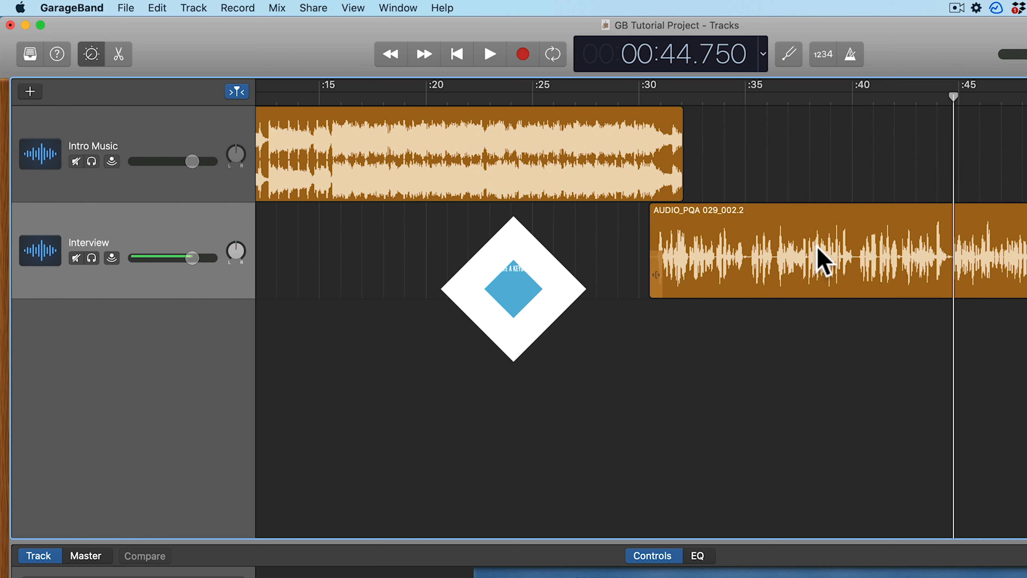
{"action": "left_click", "coordinate": [156, 8]}
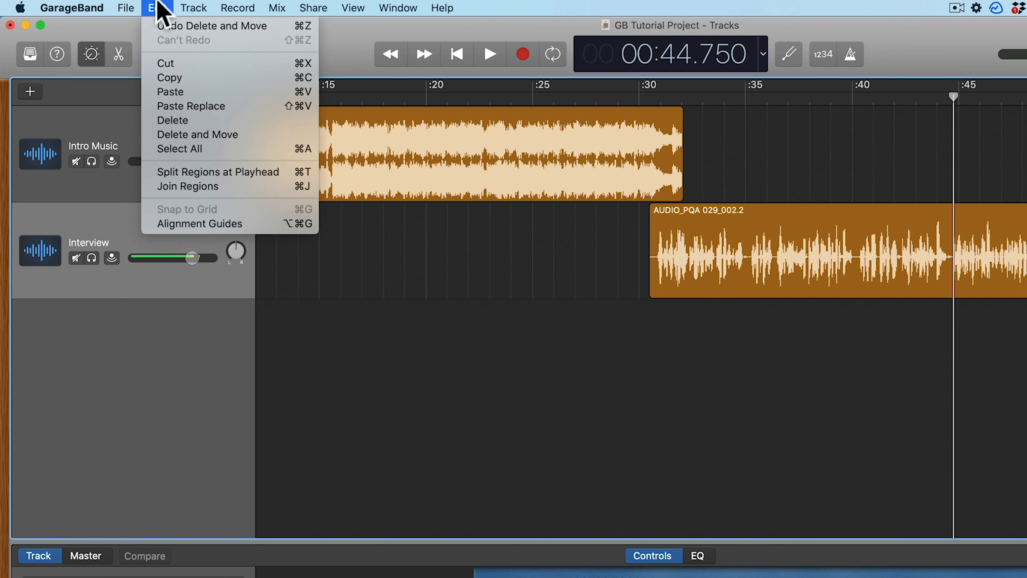
{"action": "mouse_move", "coordinate": [197, 134]}
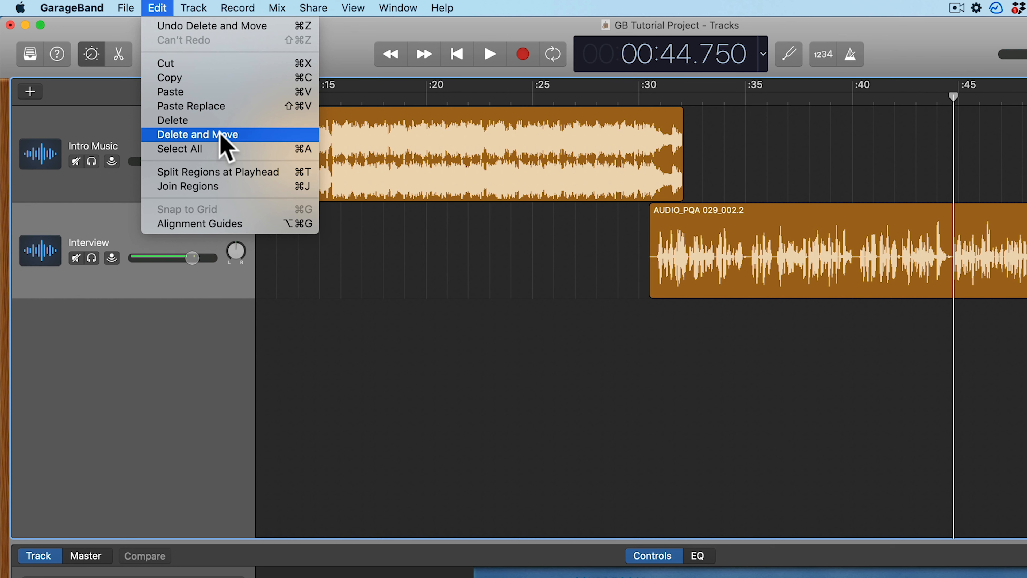
{"action": "left_click", "coordinate": [197, 134]}
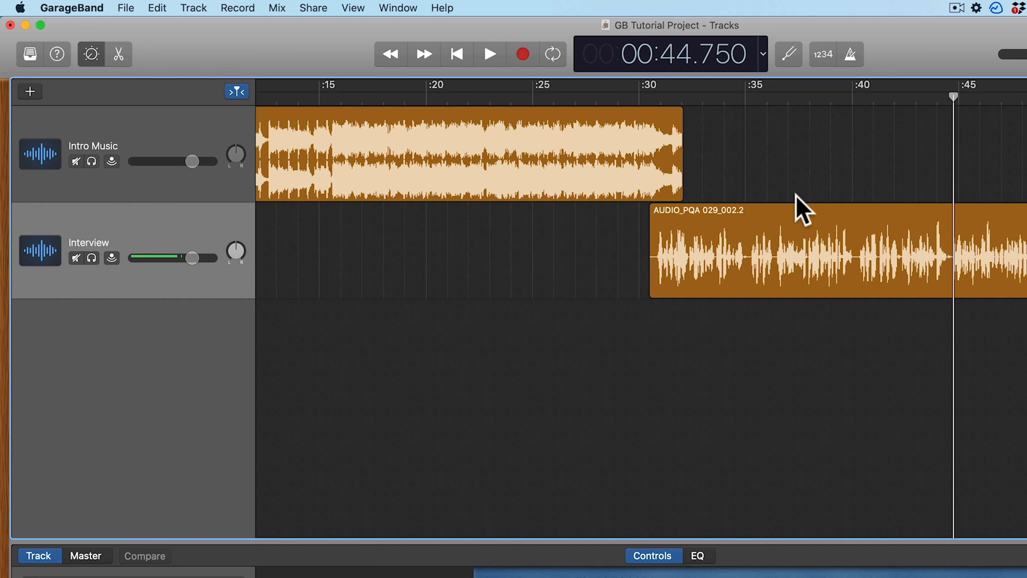
{"action": "mouse_move", "coordinate": [822, 207]}
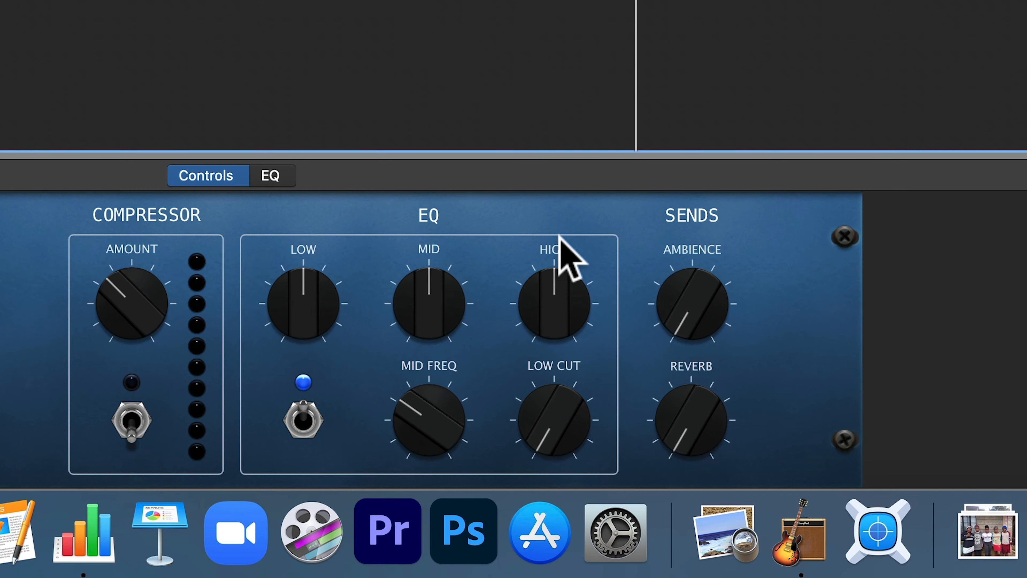
{"action": "mouse_move", "coordinate": [616, 532]}
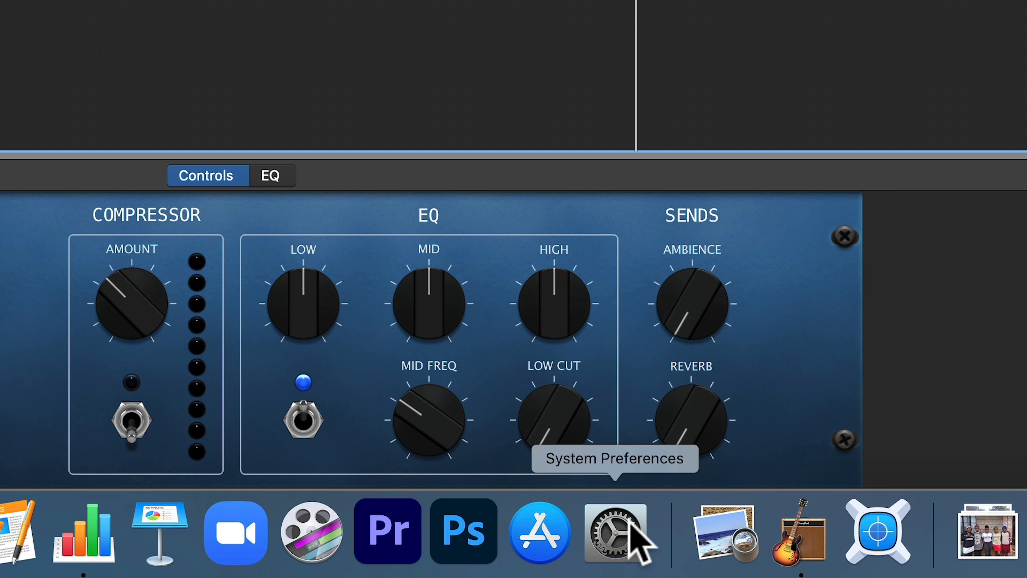
Reach Keyboard > Shortcuts > App Shortcuts in System Preferences and start a new shortcut entry
{"action": "left_click", "coordinate": [621, 530]}
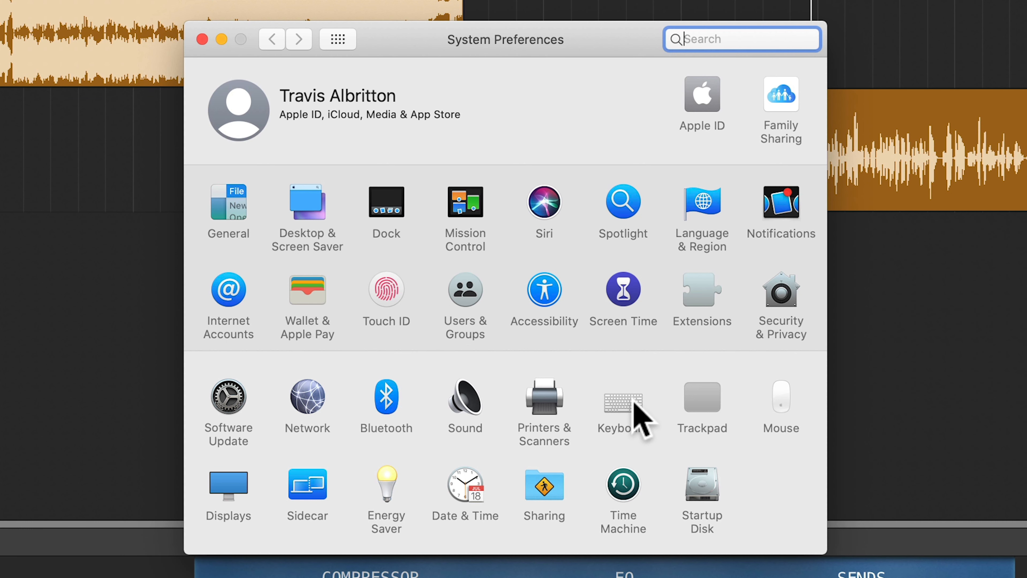
{"action": "left_click", "coordinate": [623, 400]}
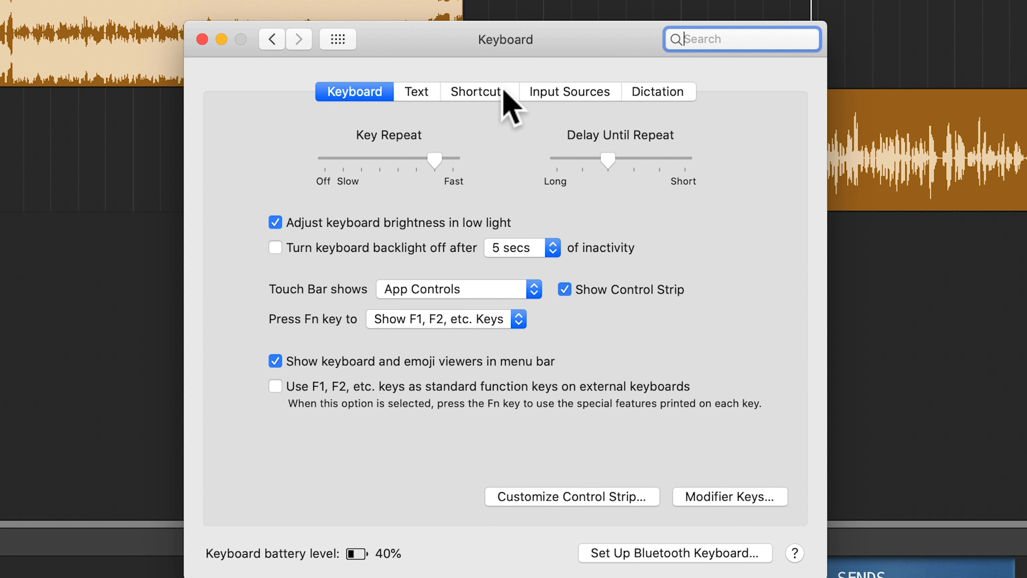
{"action": "left_click", "coordinate": [479, 91]}
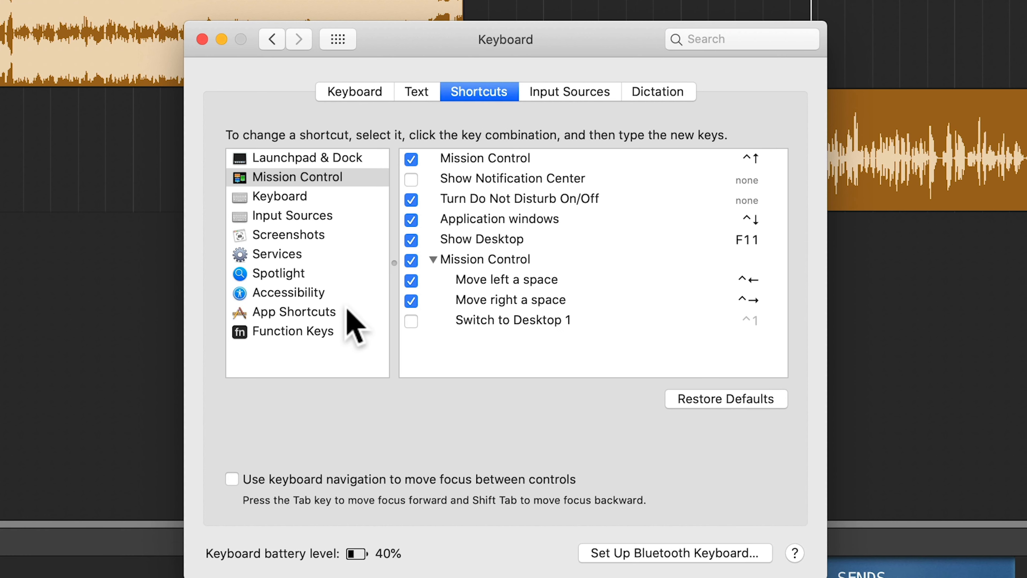
{"action": "left_click", "coordinate": [293, 311]}
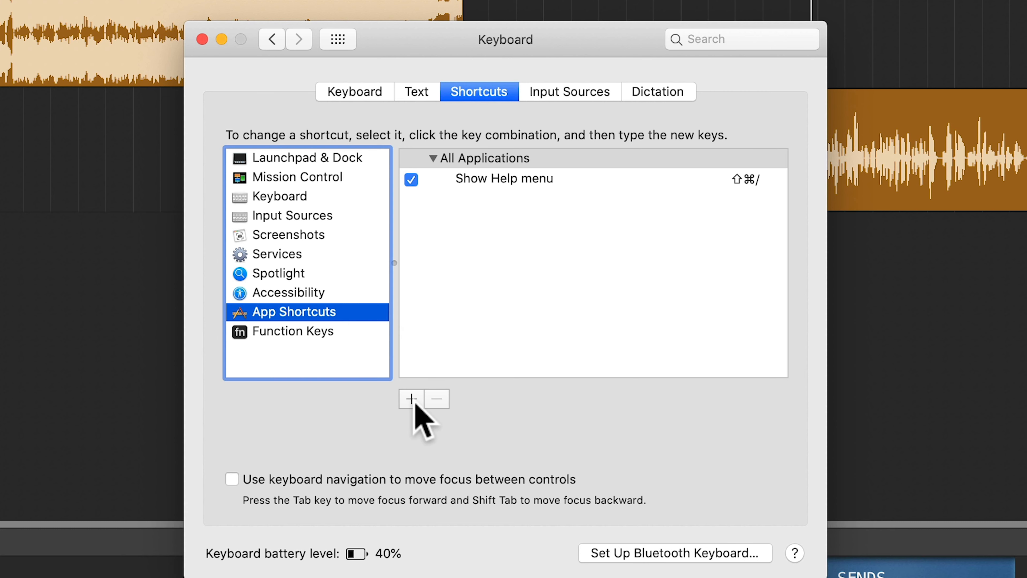
{"action": "left_click", "coordinate": [411, 398]}
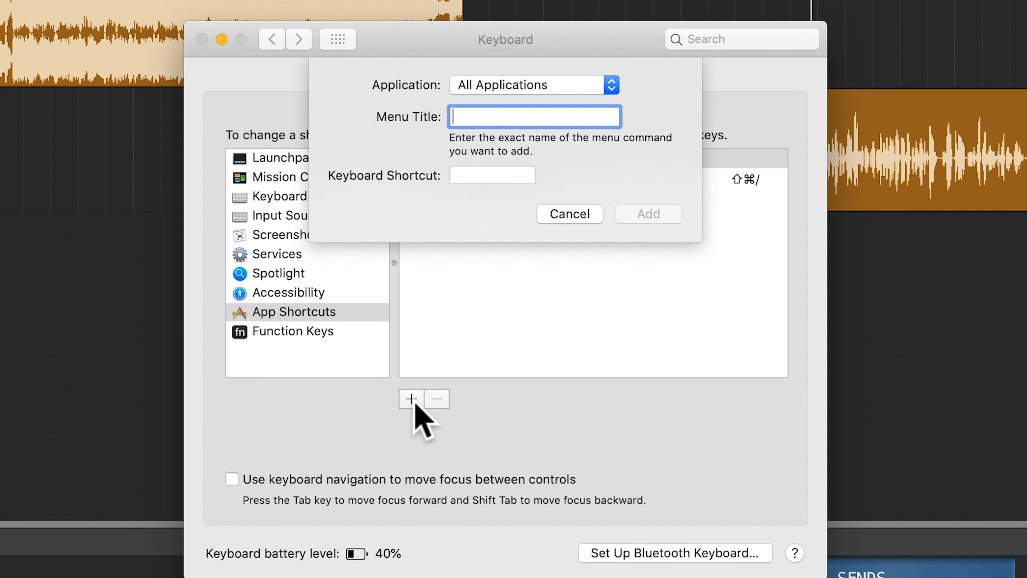
Add a GarageBand-only Option-Command-M shortcut for the Delete and Move menu command, then close preferences
{"action": "left_click", "coordinate": [533, 84]}
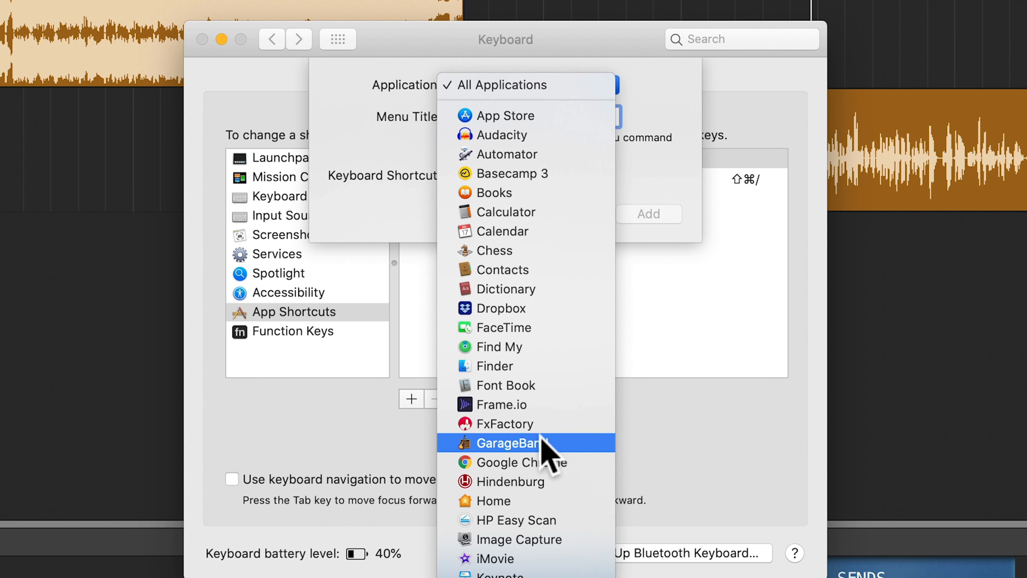
{"action": "left_click", "coordinate": [526, 443]}
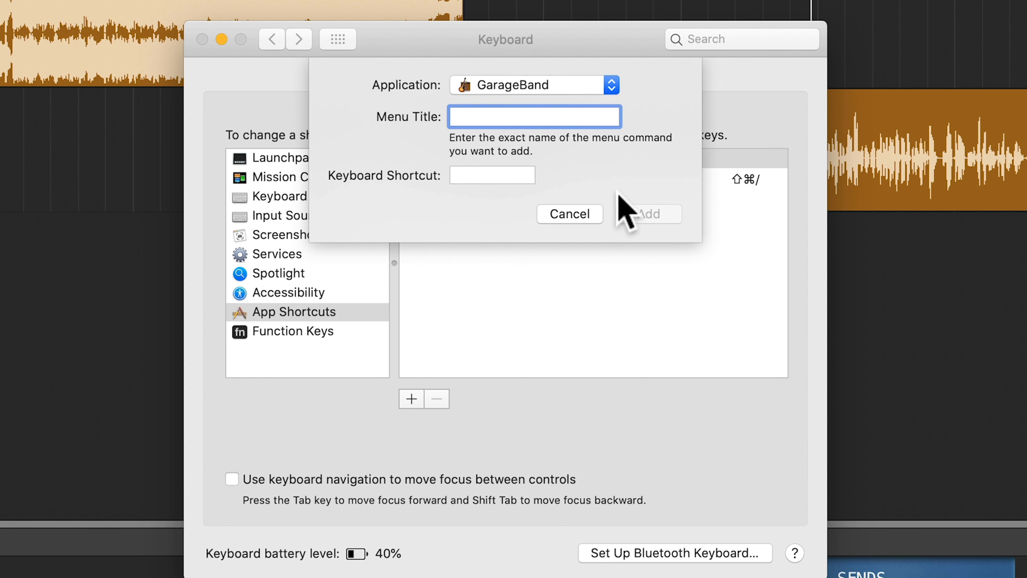
{"action": "mouse_move", "coordinate": [624, 200]}
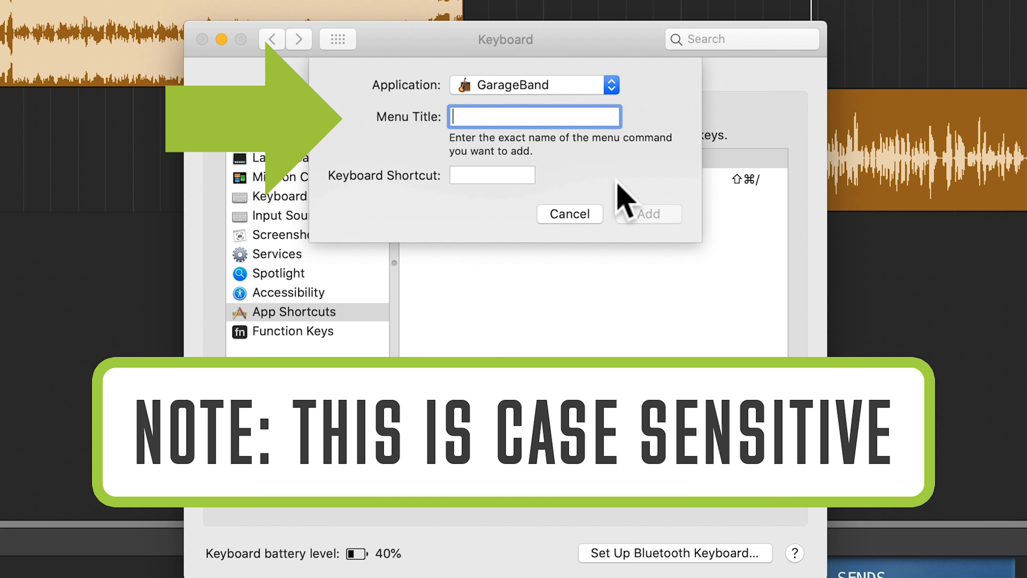
{"action": "type", "text": "Delete and Move"}
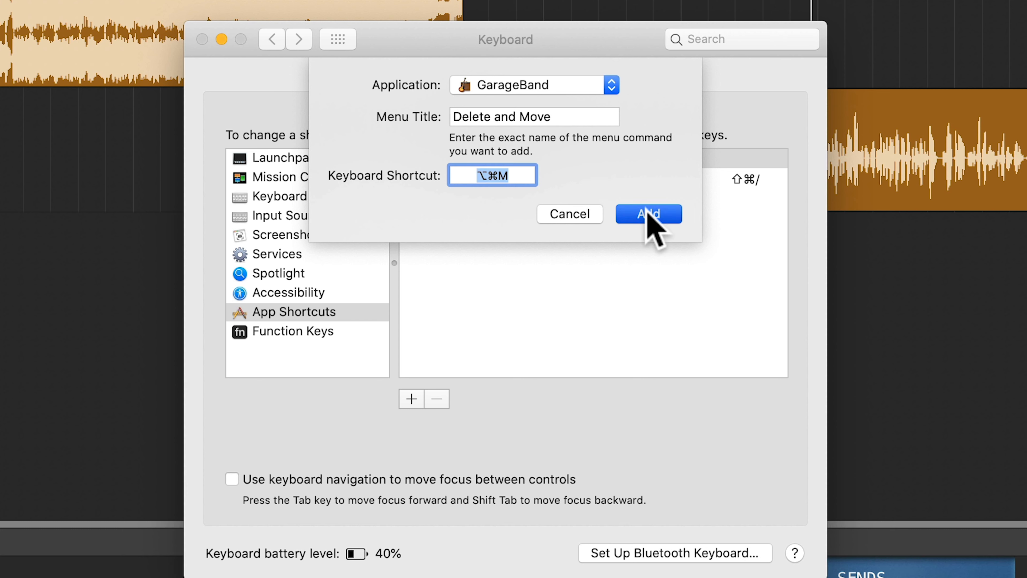
{"action": "left_click", "coordinate": [647, 213]}
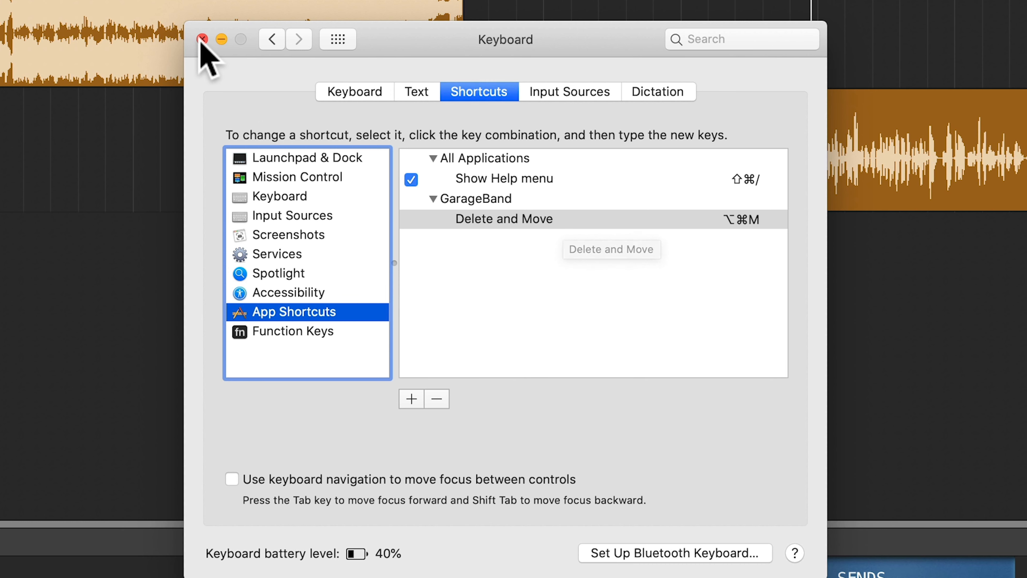
{"action": "left_click", "coordinate": [204, 39]}
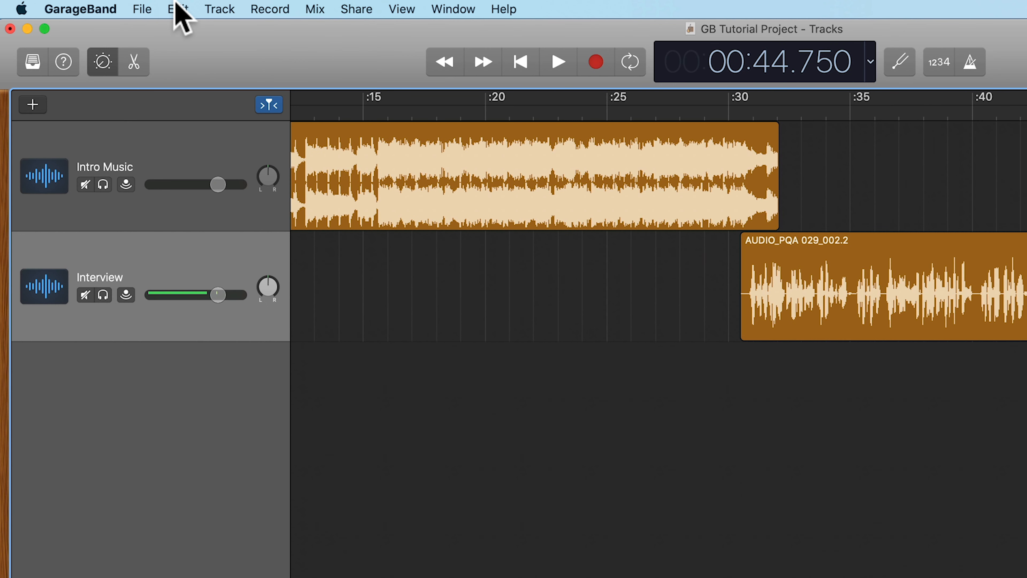
Remove the first interview piece with Delete and Move, then select the short middle piece near 40–44.5 seconds
{"action": "left_click", "coordinate": [177, 9]}
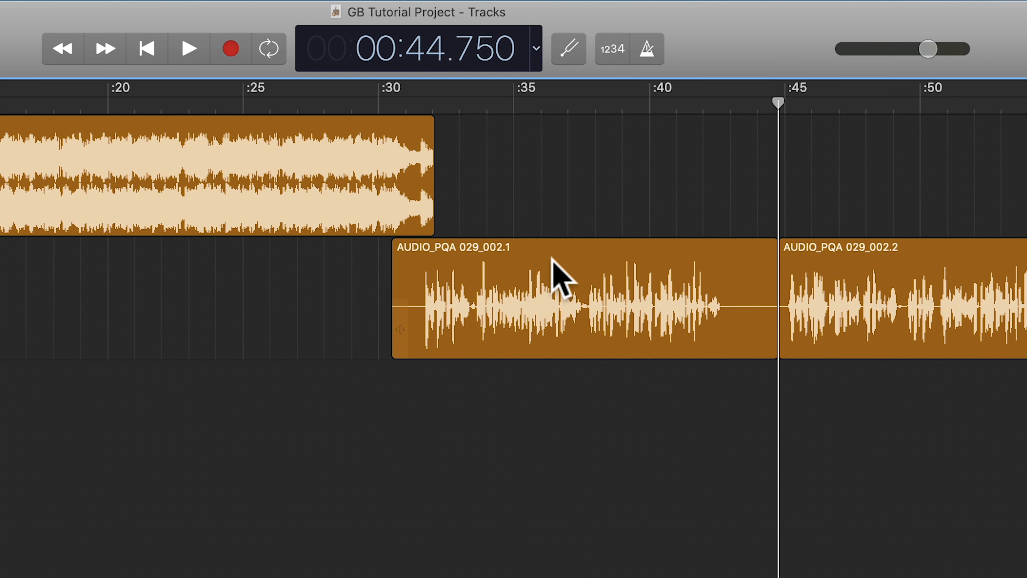
{"action": "left_click", "coordinate": [581, 295]}
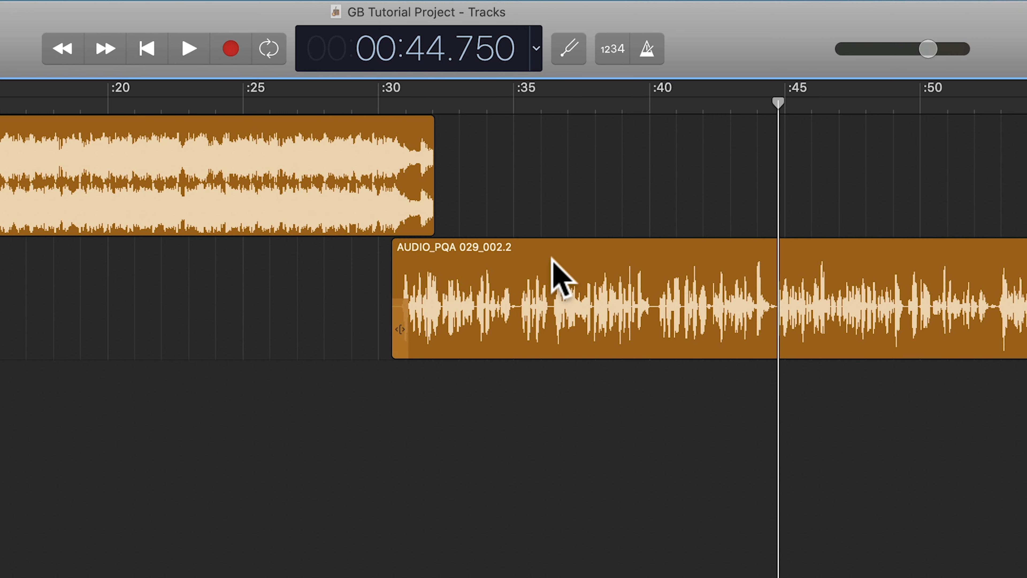
{"action": "mouse_move", "coordinate": [601, 311]}
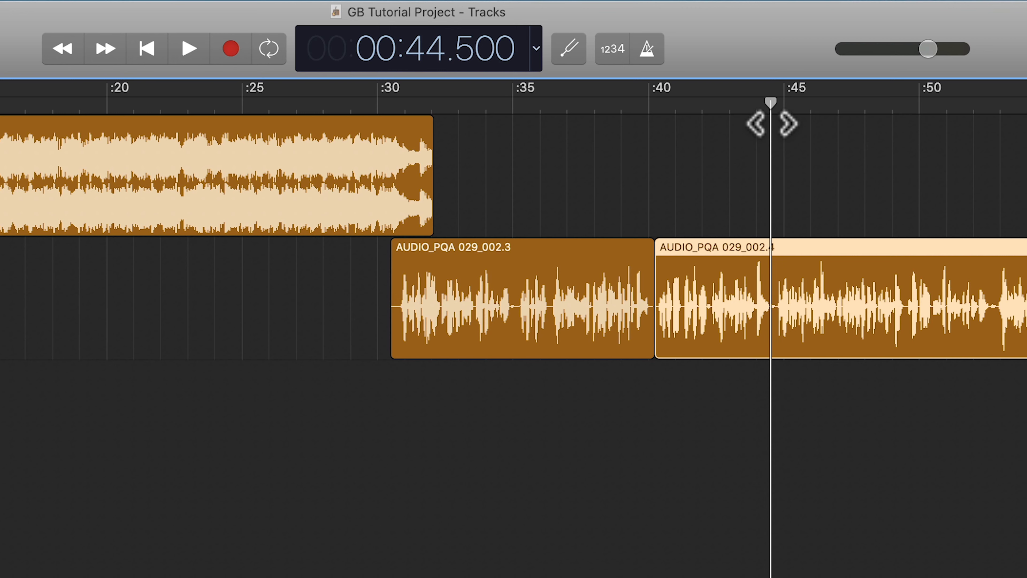
{"action": "left_click", "coordinate": [711, 304]}
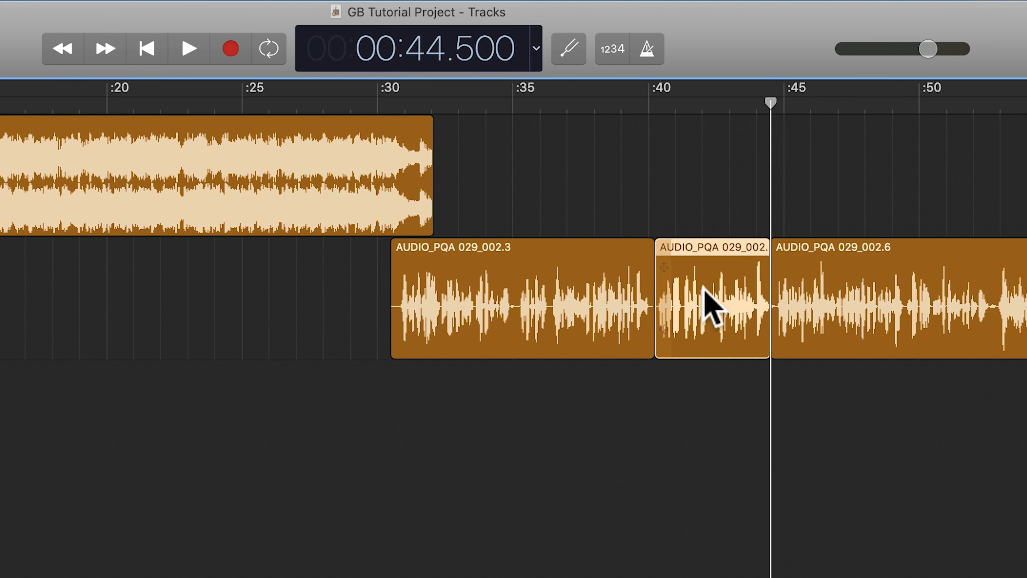